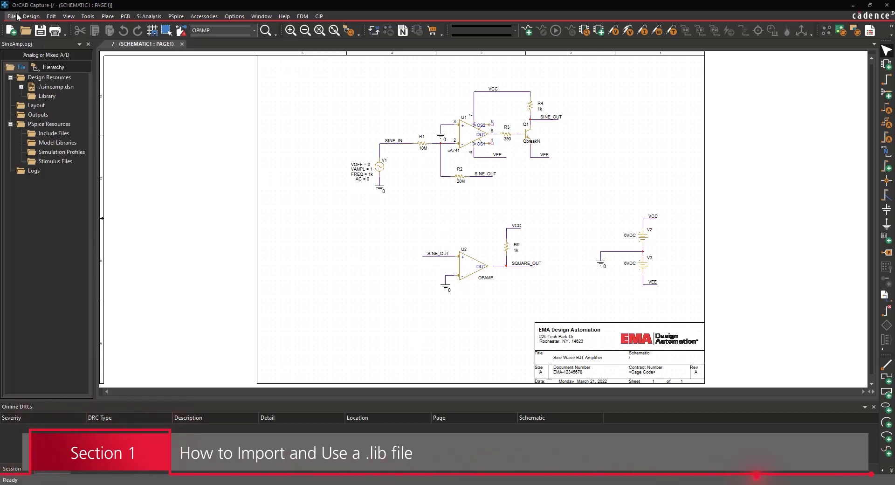
Open 2STR1215.lib from the Sine Models folder as a text file in PSpice Model Editor
left_click(13, 16)
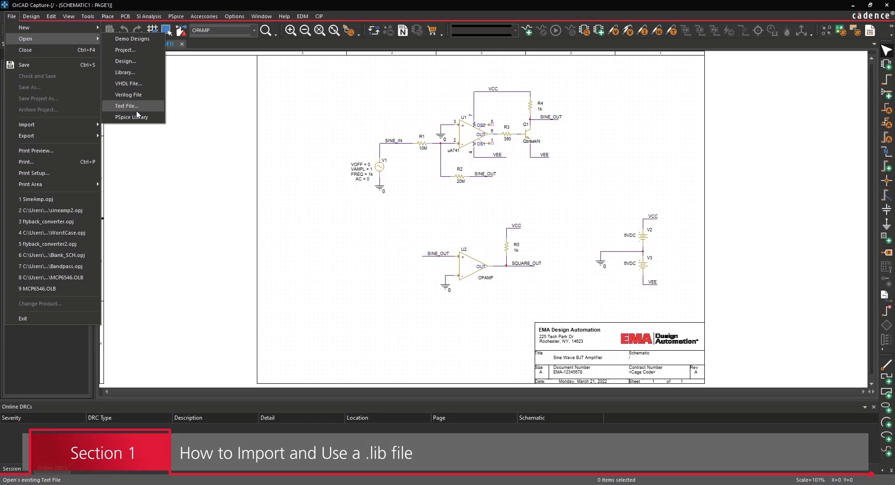
left_click(126, 106)
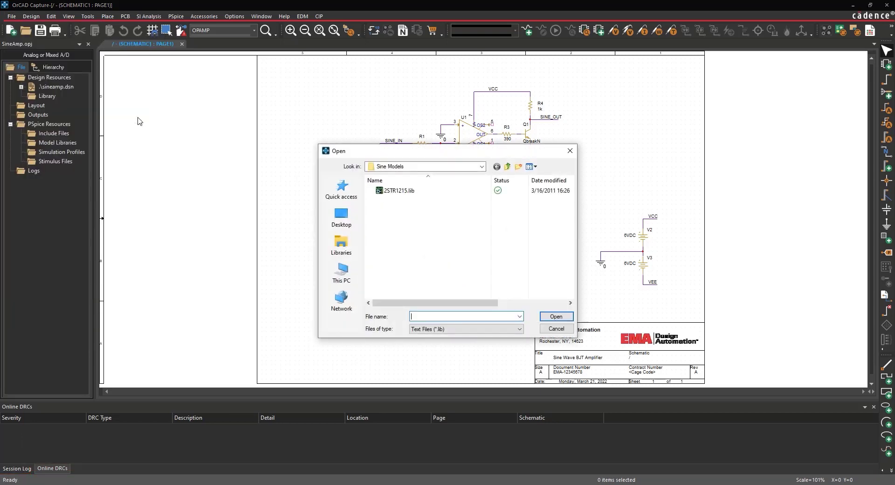
left_click(397, 191)
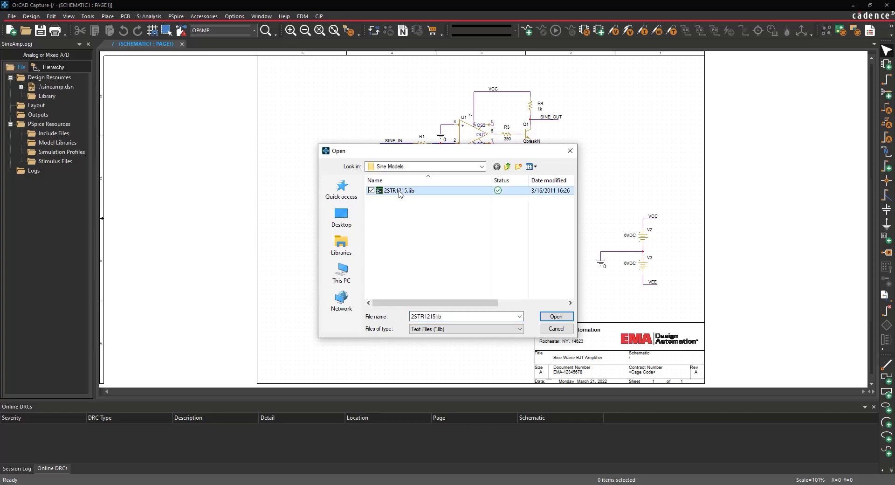
left_click(556, 316)
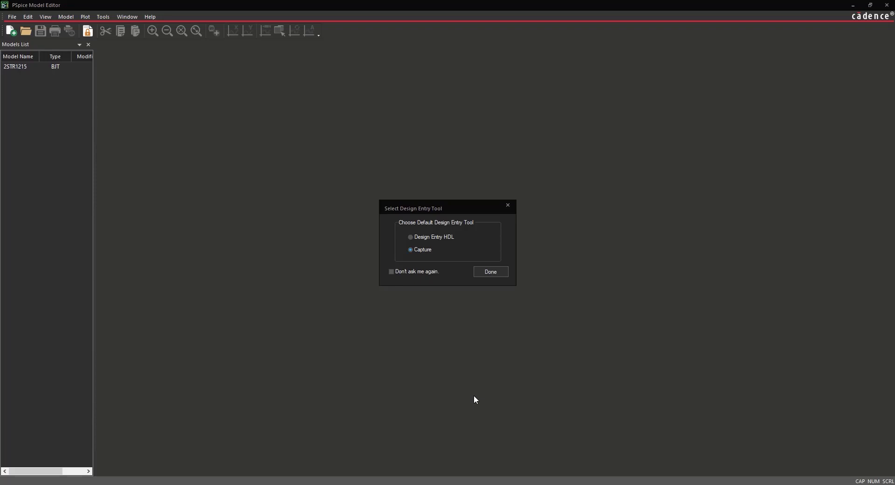
Keep Capture as the design tool and rename model 2STR1215 to ST_2STR1215
left_click(490, 271)
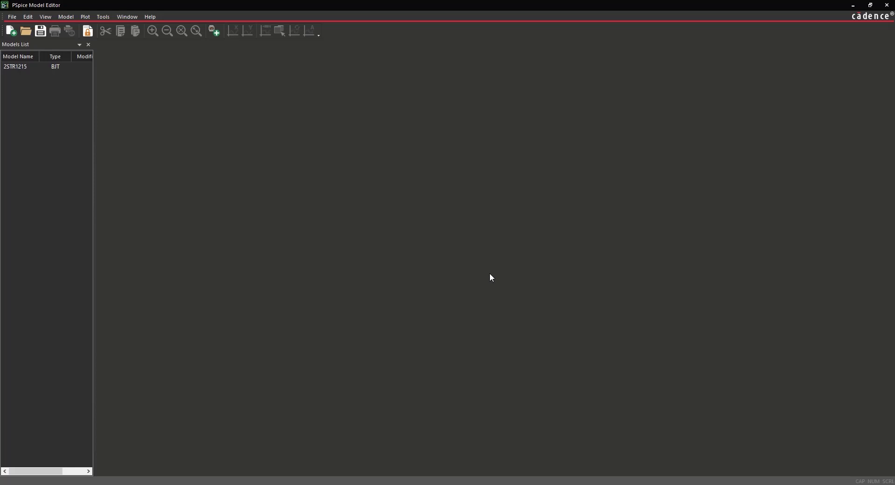
double_click(16, 66)
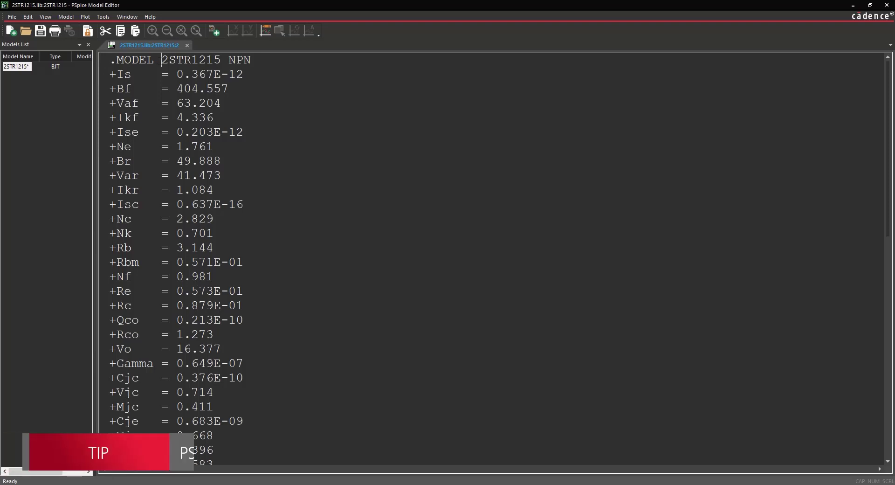
type("ST")
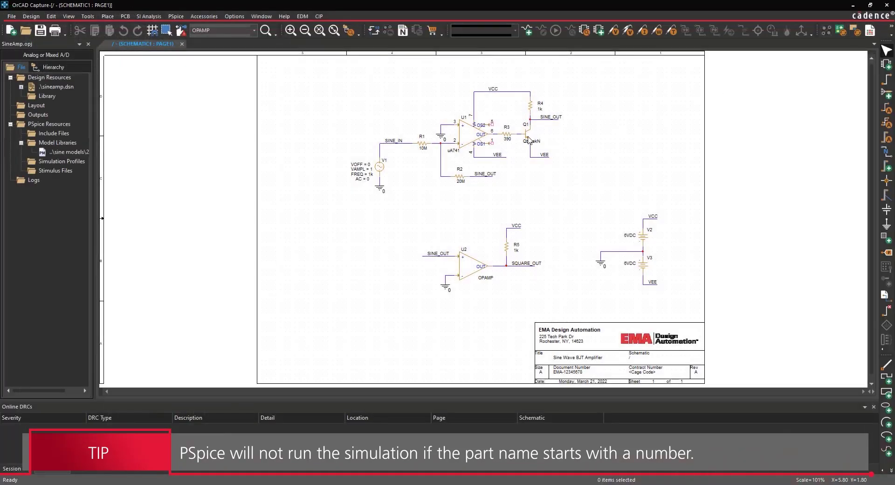
Begin associating a PSpice model with Q1, allowing its QbreakN implementation to be overwritten
right_click(527, 139)
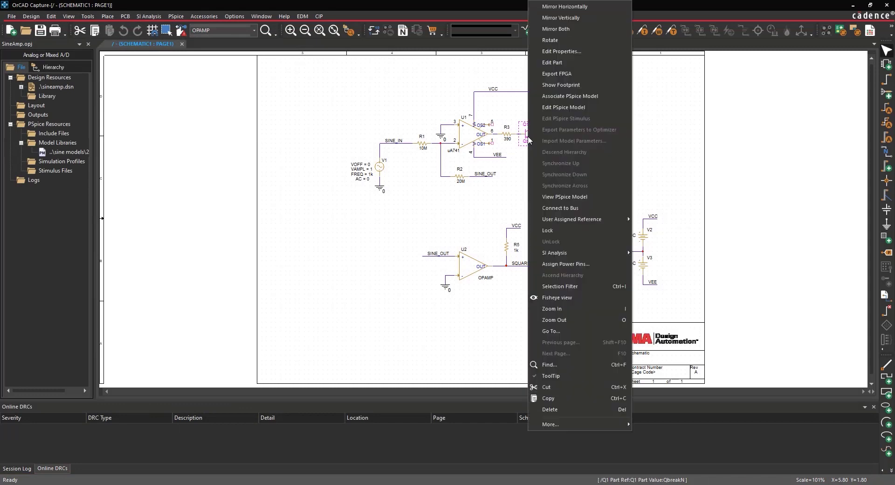
left_click(563, 107)
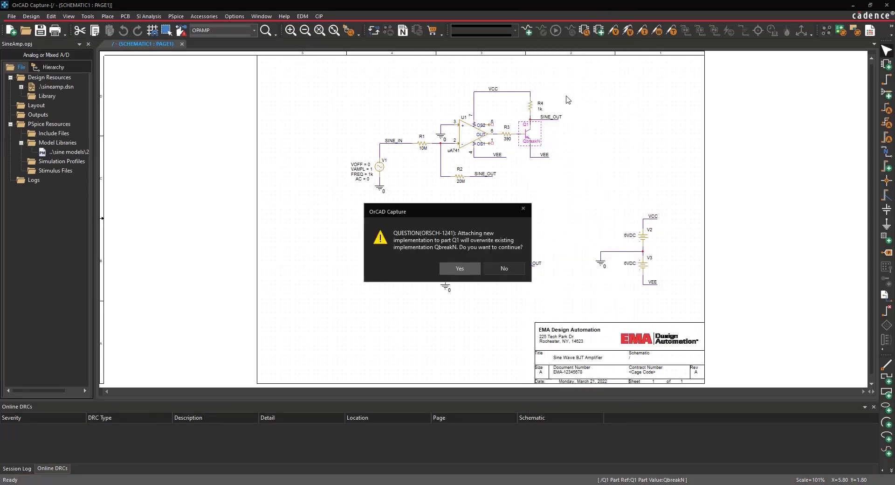
left_click(460, 268)
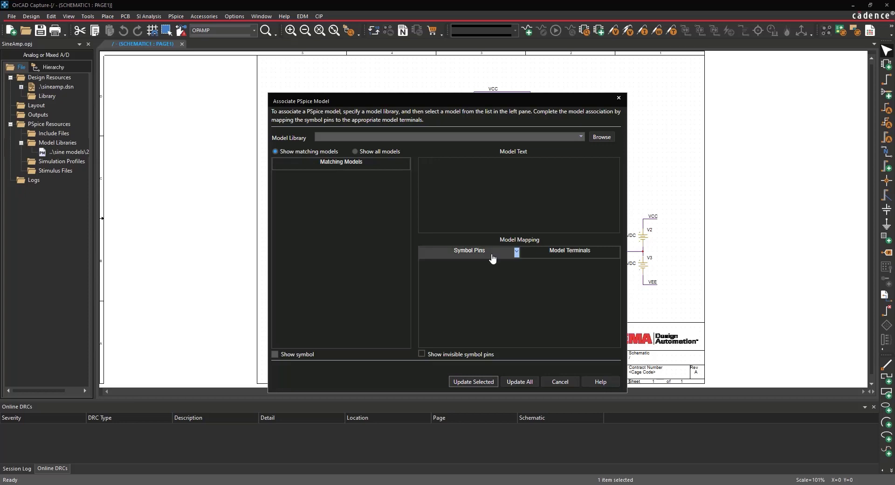
Load 2STR1215.lib, apply ST_2STR1215 to Q1, and acknowledge the success message
left_click(602, 136)
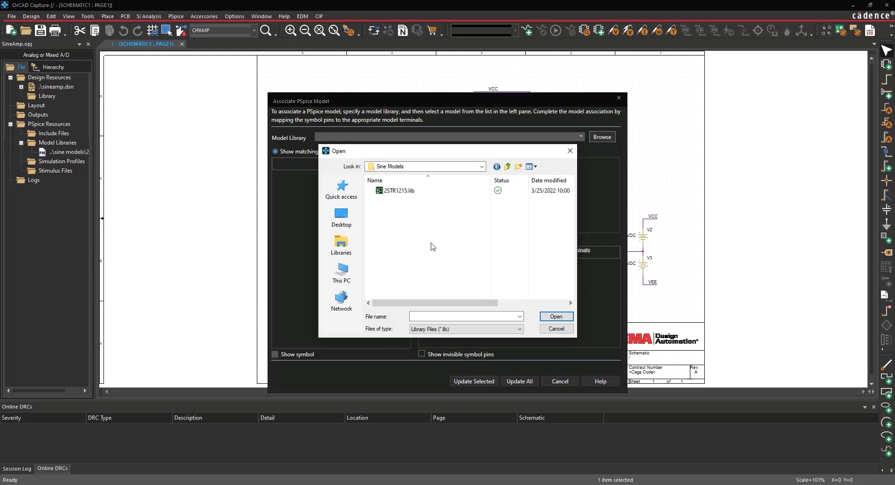
left_click(398, 190)
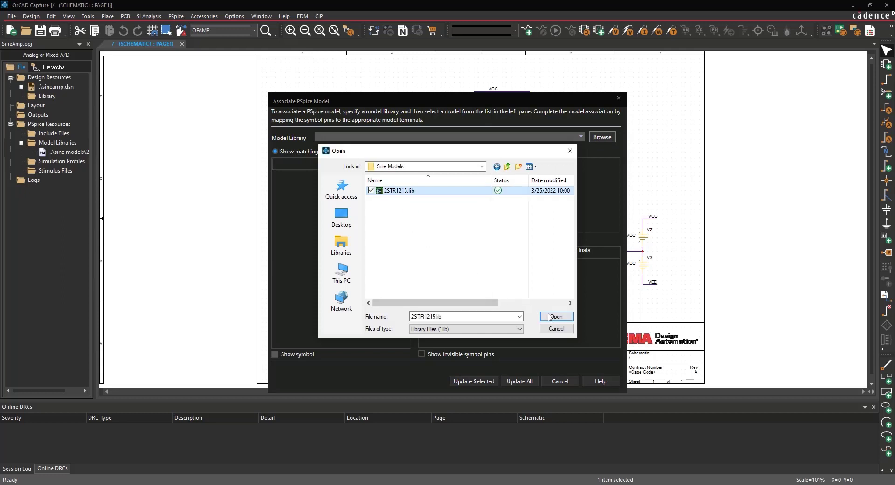
left_click(556, 316)
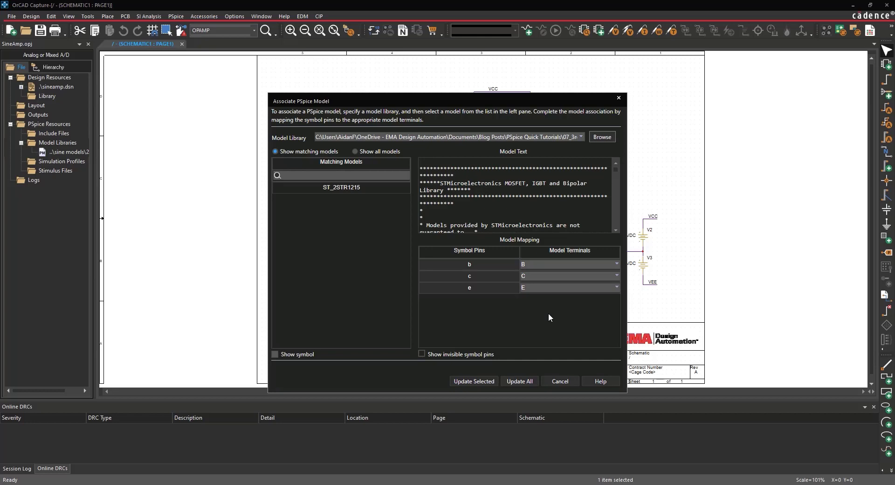
mouse_move(474, 382)
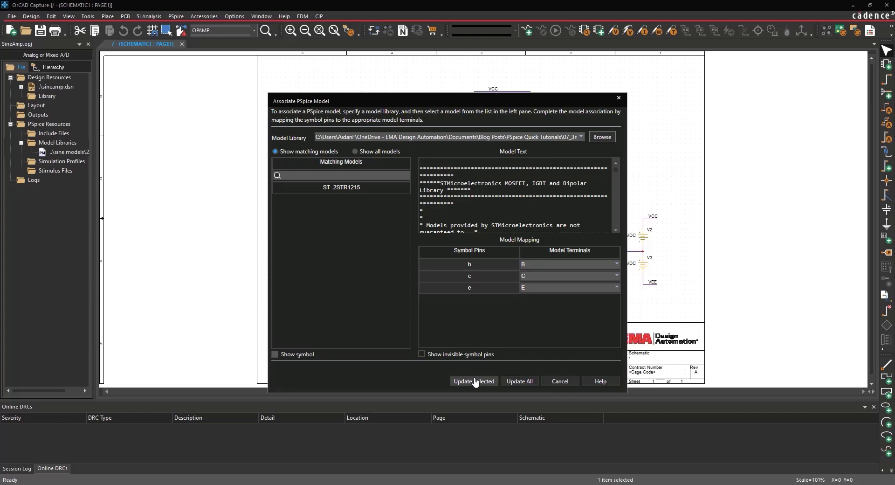
left_click(474, 380)
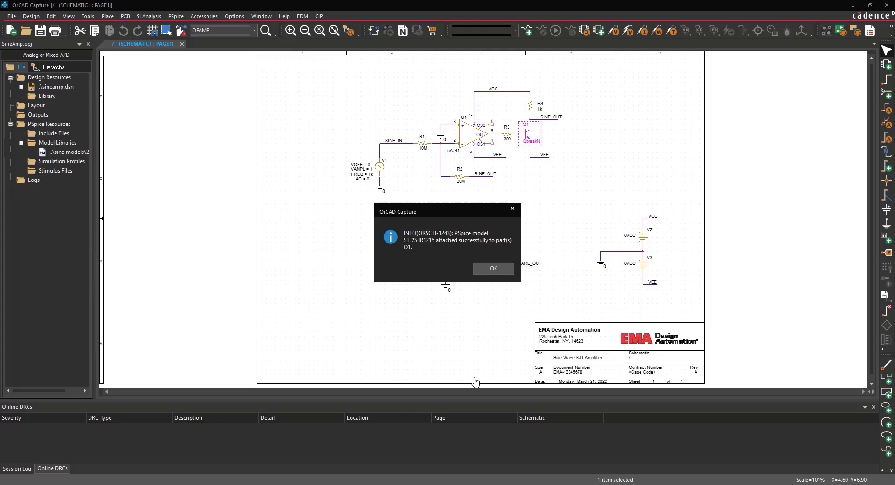
mouse_move(402, 297)
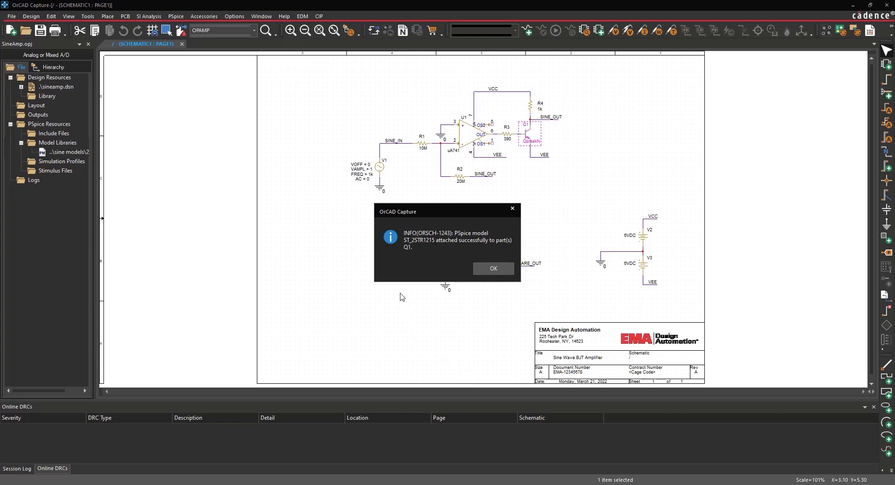
left_click(493, 268)
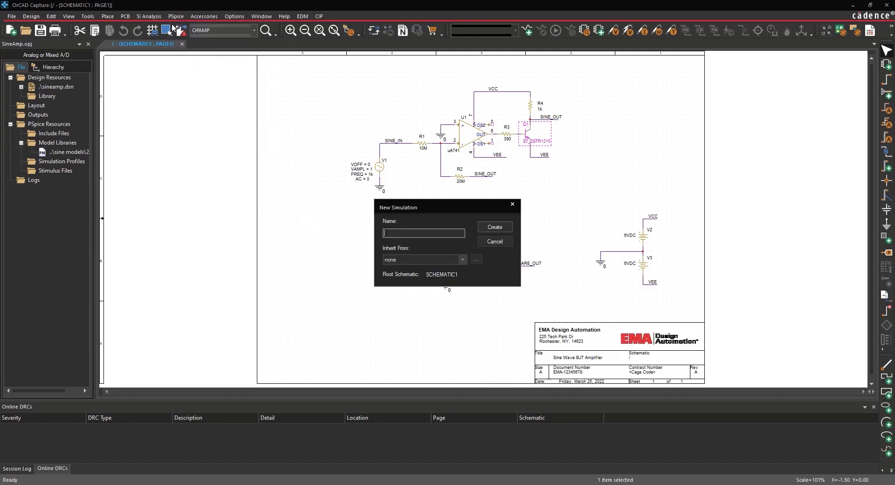
Create profile SINE_AMP_TRANS with 10ms run time and 10us maximum step size
type("SINE_AMP_TRANS")
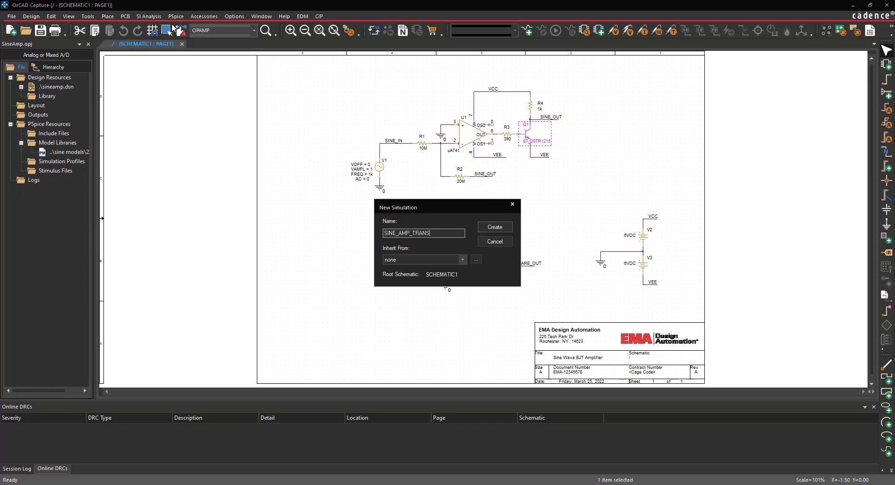
mouse_move(185, 51)
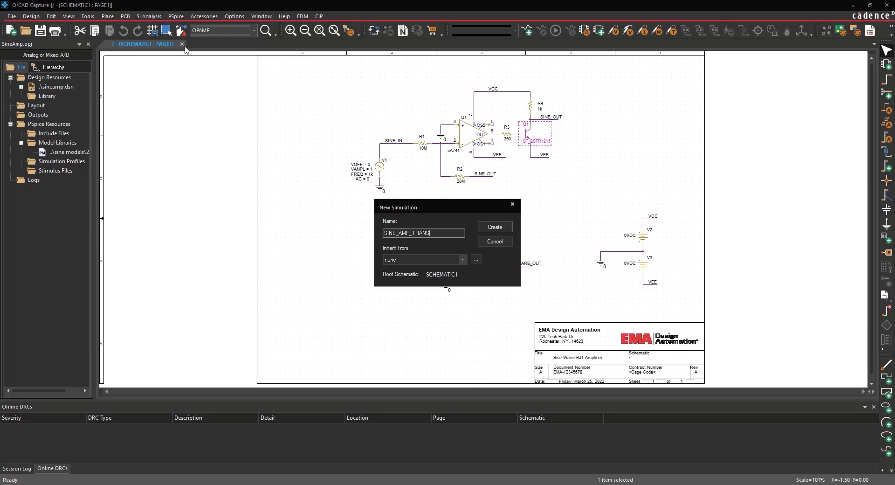
left_click(495, 226)
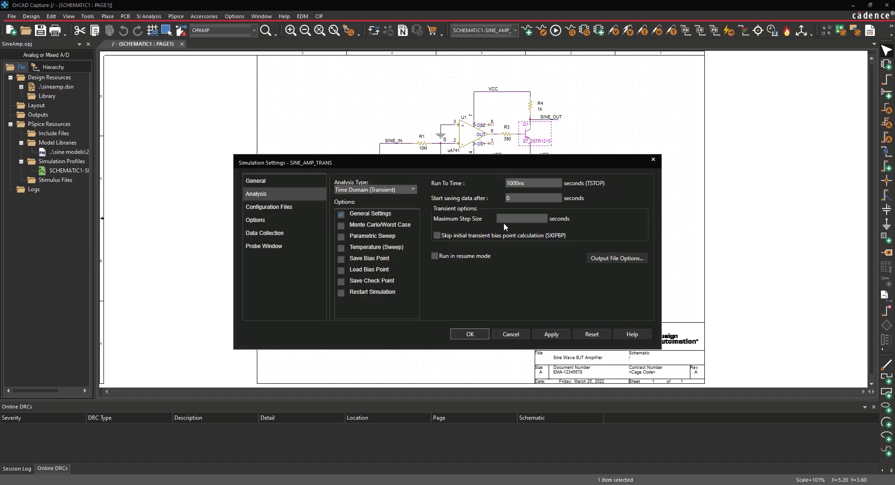
type("10ms")
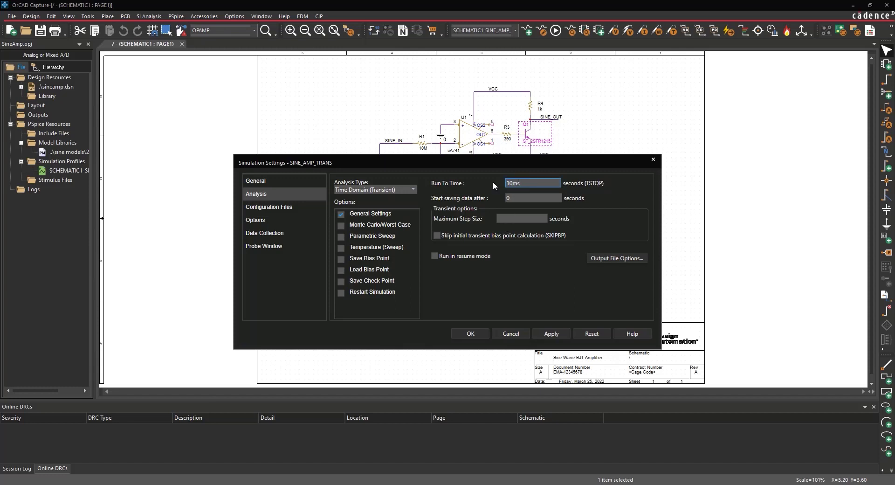
left_click(522, 218)
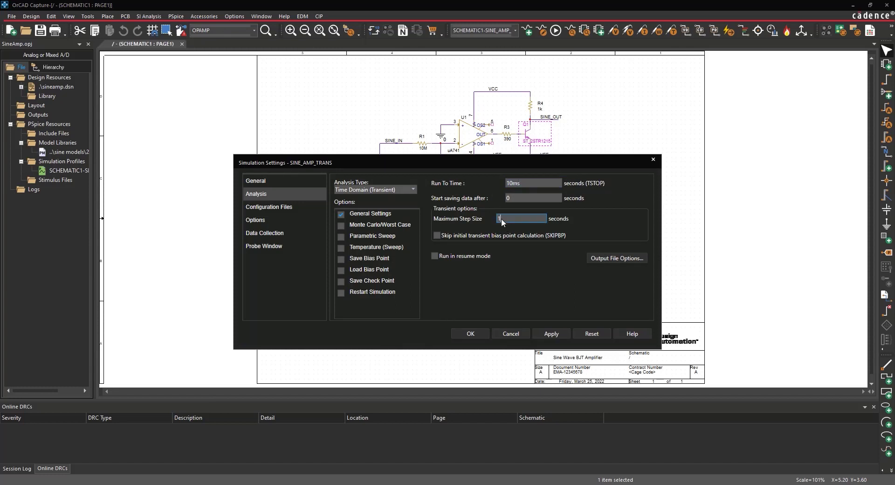
type("10us")
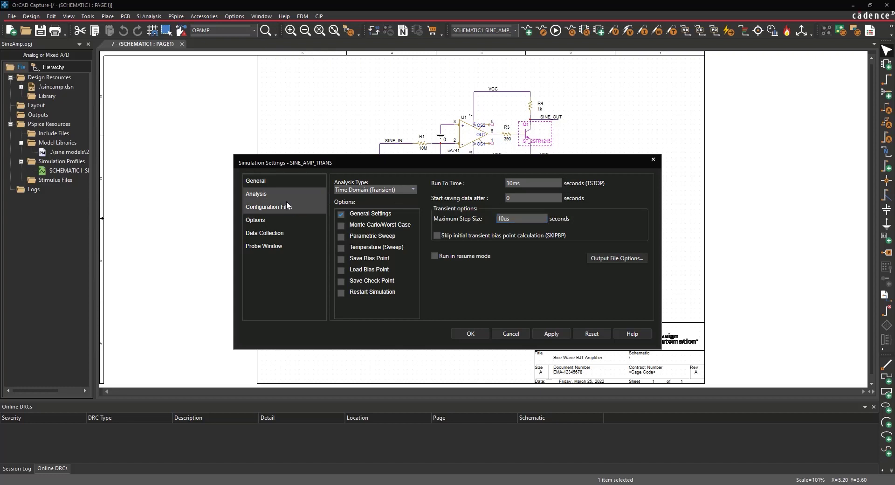
Check the profile's library files 2str1215.lib and nom.lib, then accept the settings
left_click(269, 207)
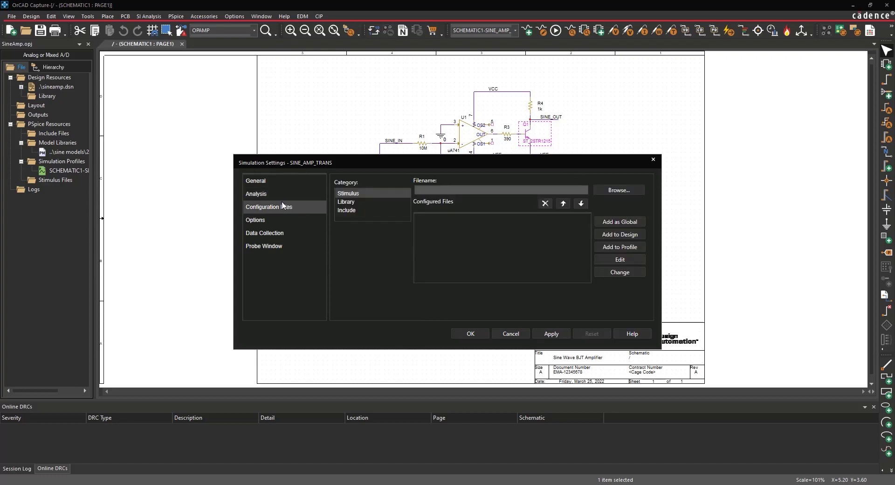
left_click(346, 201)
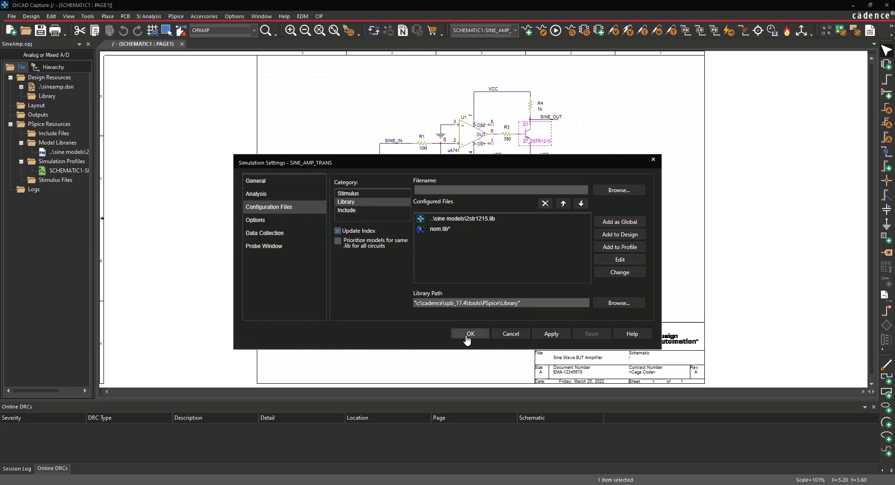
left_click(470, 334)
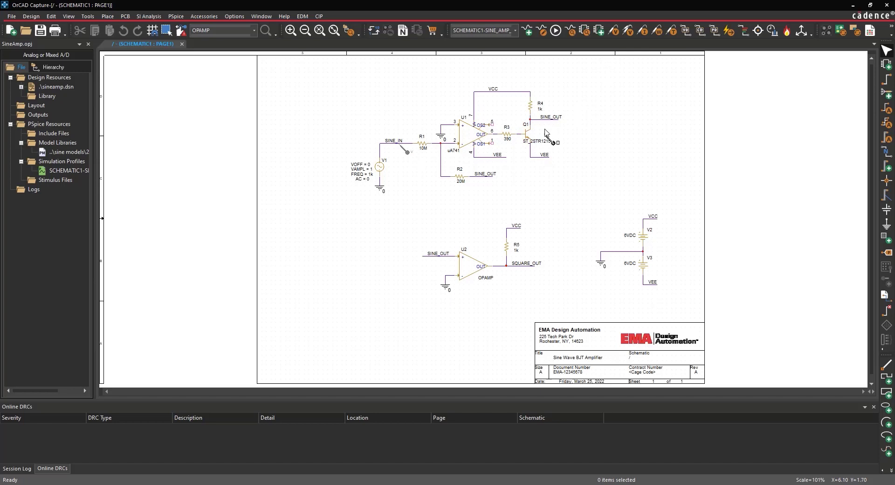
mouse_move(624, 131)
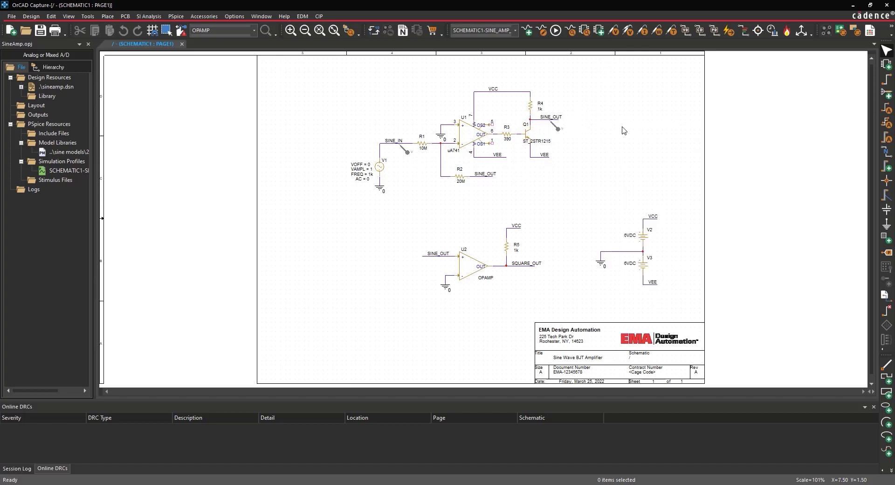
Run the PSpice simulation to generate the sineamp output file
left_click(176, 16)
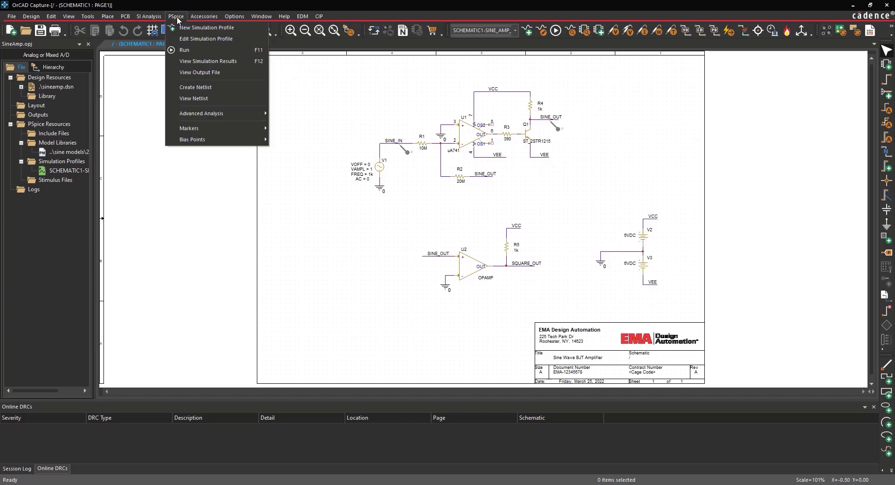
left_click(195, 87)
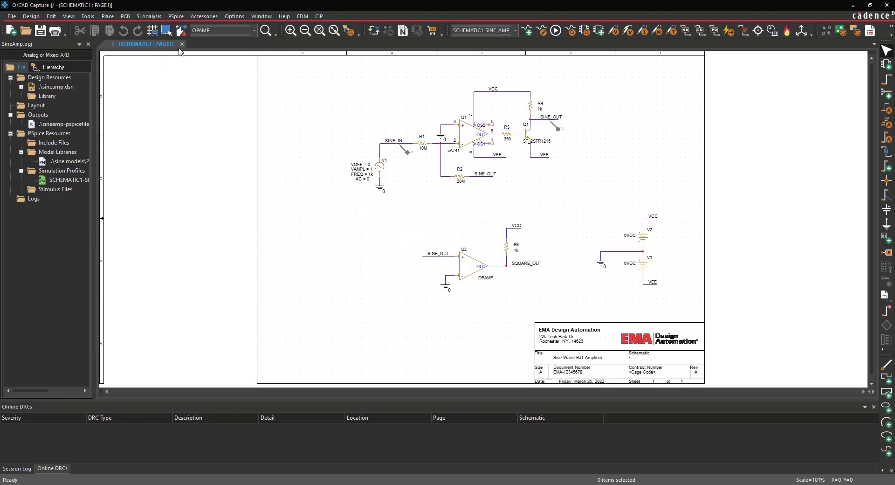
left_click(553, 30)
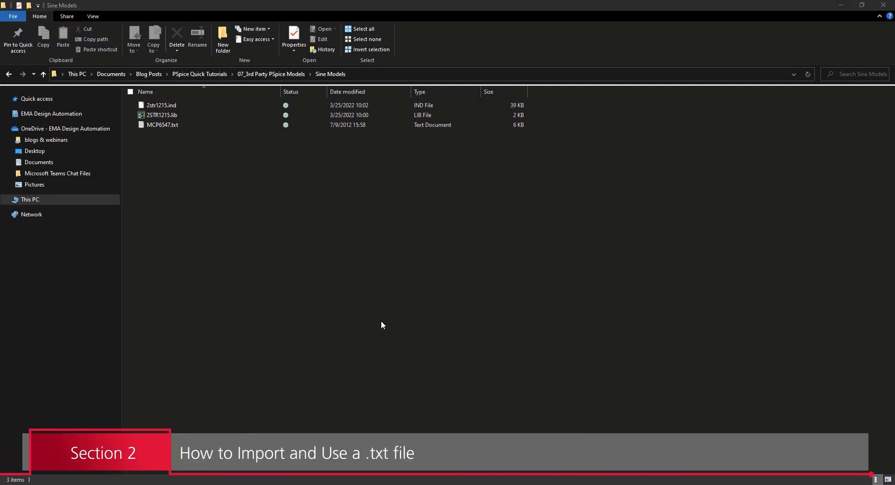
mouse_move(191, 156)
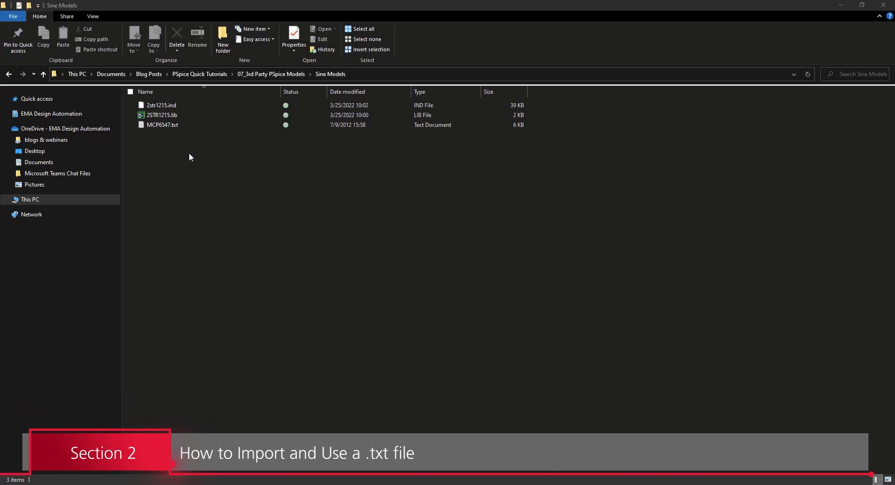
Rename MCP6547.txt in Sine Models to MCP6547.lib
right_click(163, 125)
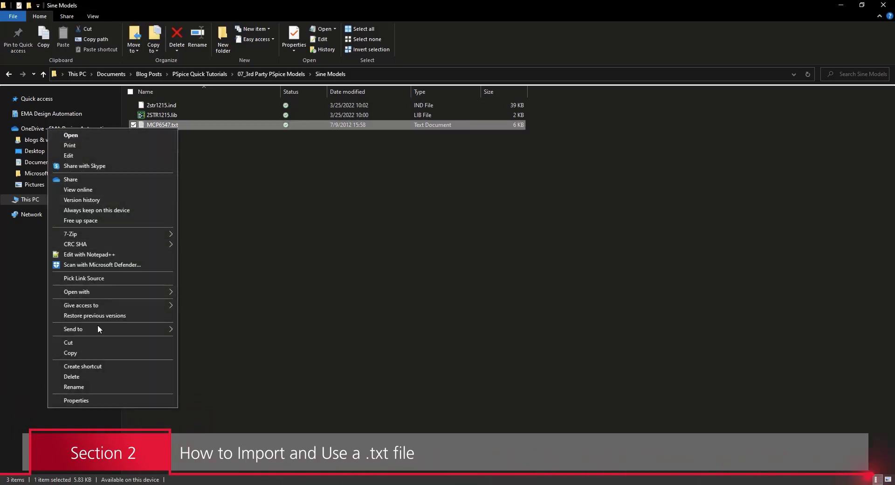
left_click(74, 386)
type("lib")
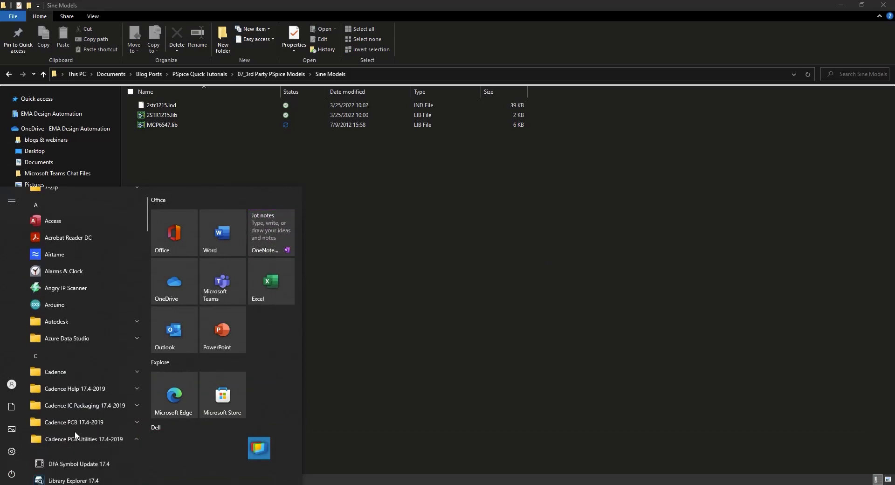
Launch PSpice Model Editor 17.4 using the OrCAD PSpice Designer suite and Capture
scroll("down", 3)
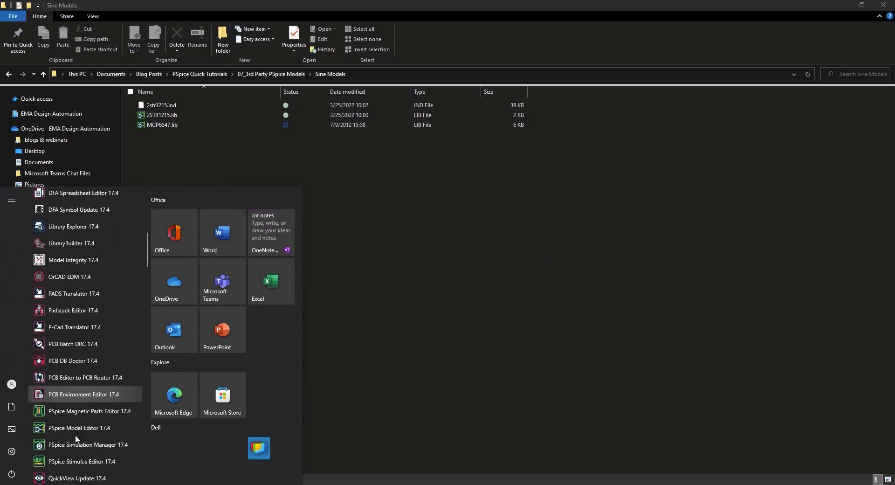
left_click(78, 428)
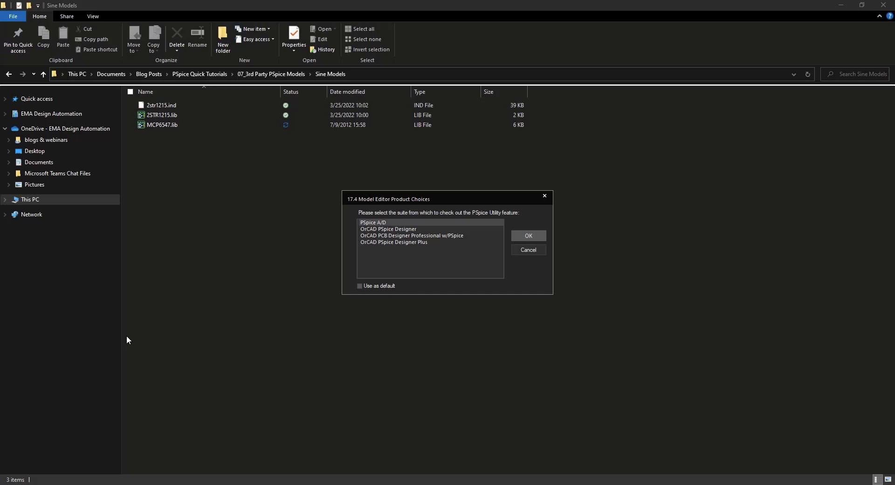
mouse_move(307, 268)
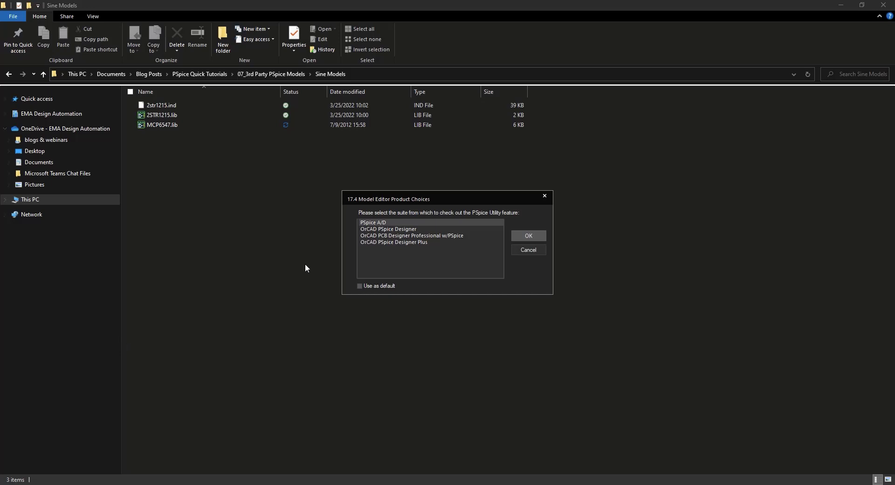
left_click(388, 229)
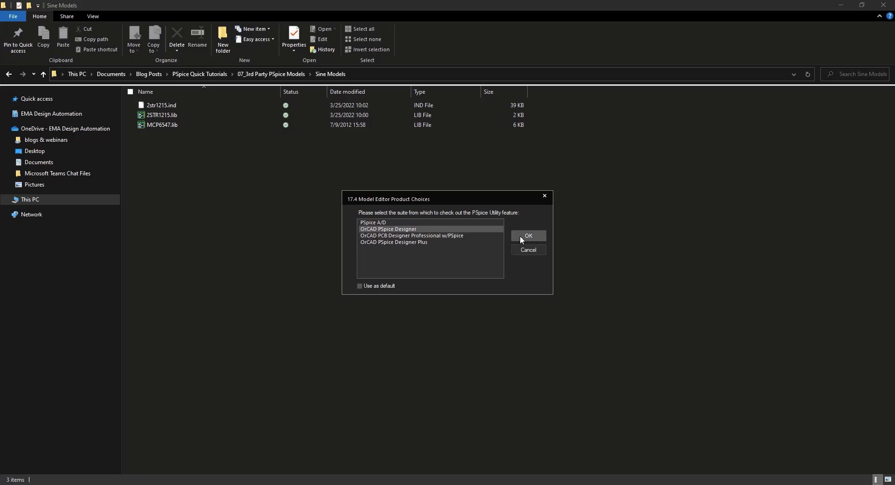
left_click(528, 236)
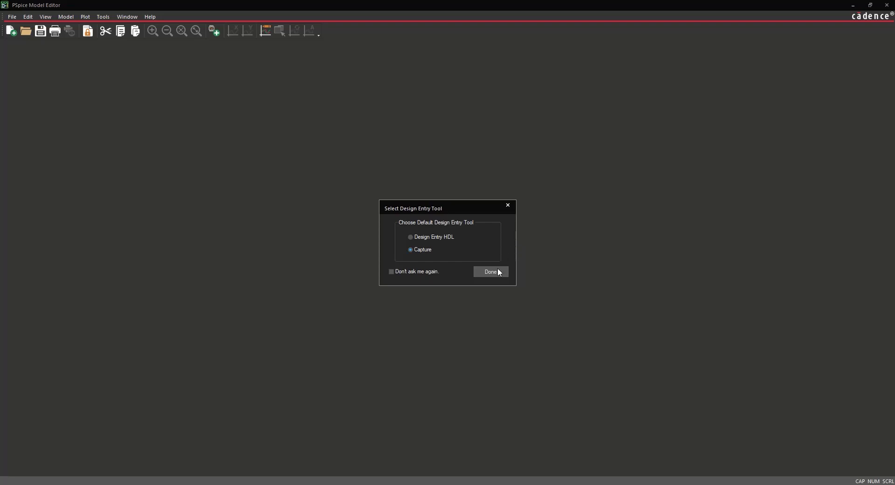
left_click(491, 271)
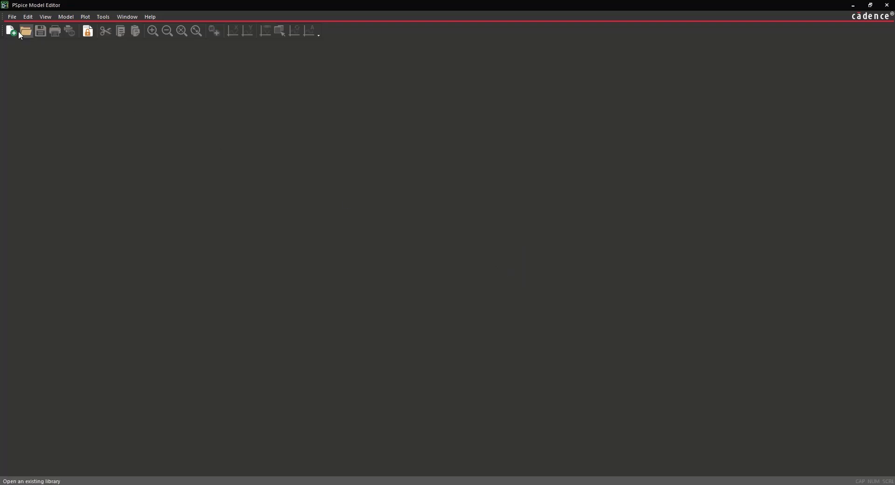
Start the Capture Model Import Wizard with MCP6547.lib as the input library
left_click(12, 17)
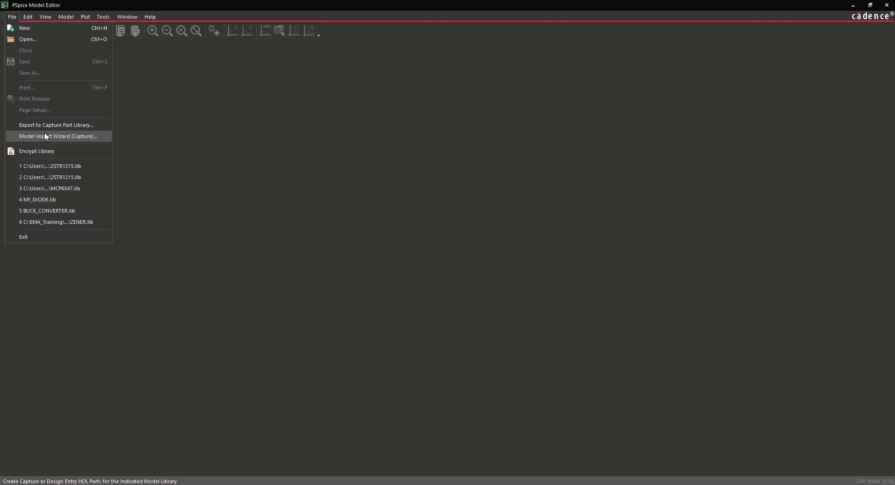
left_click(57, 136)
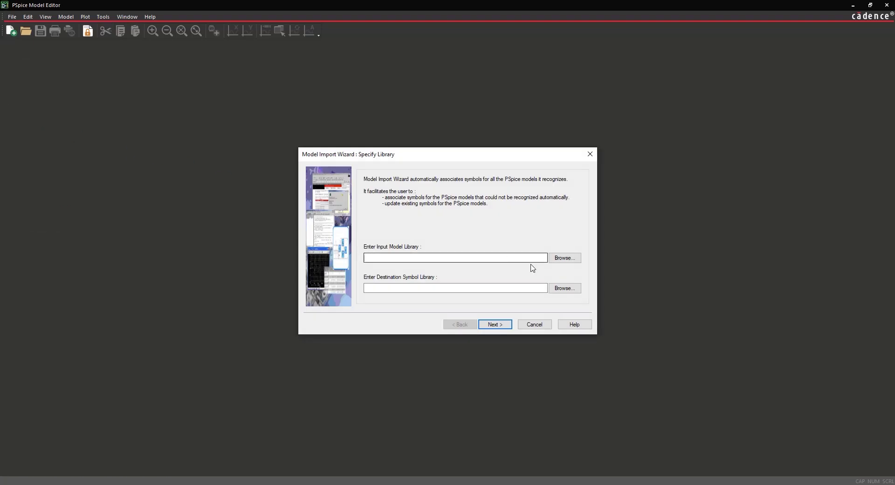
left_click(565, 258)
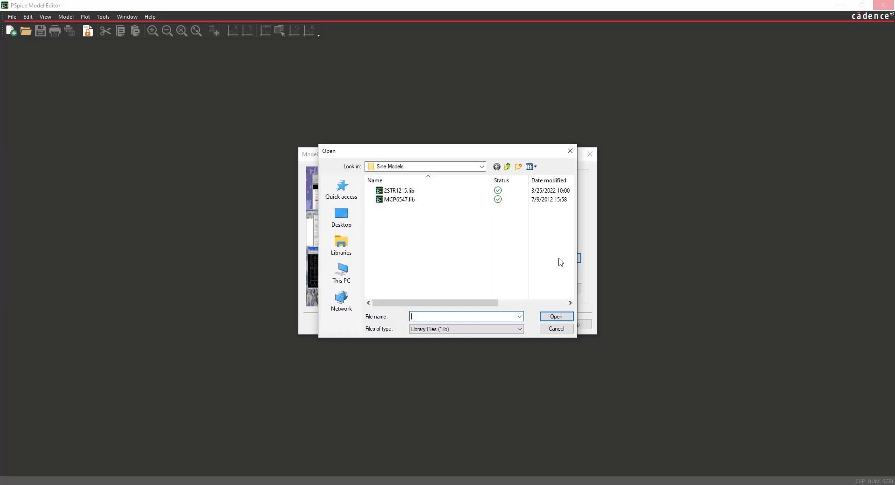
left_click(398, 199)
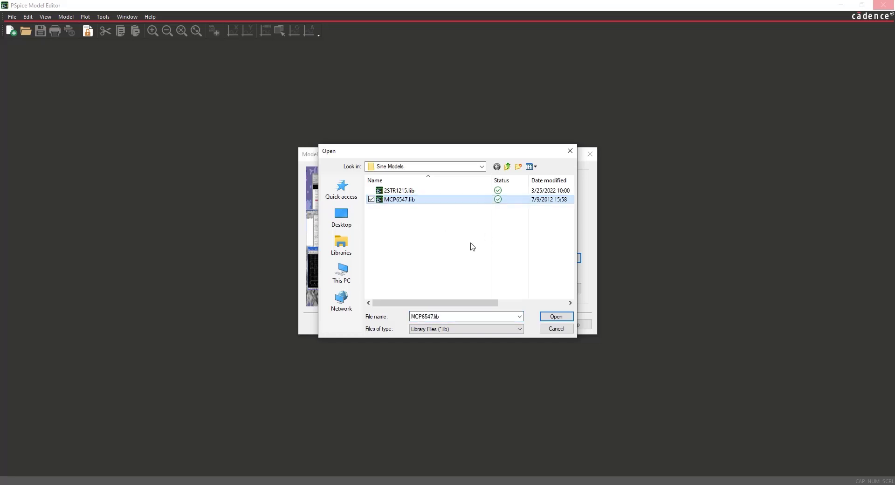
left_click(557, 316)
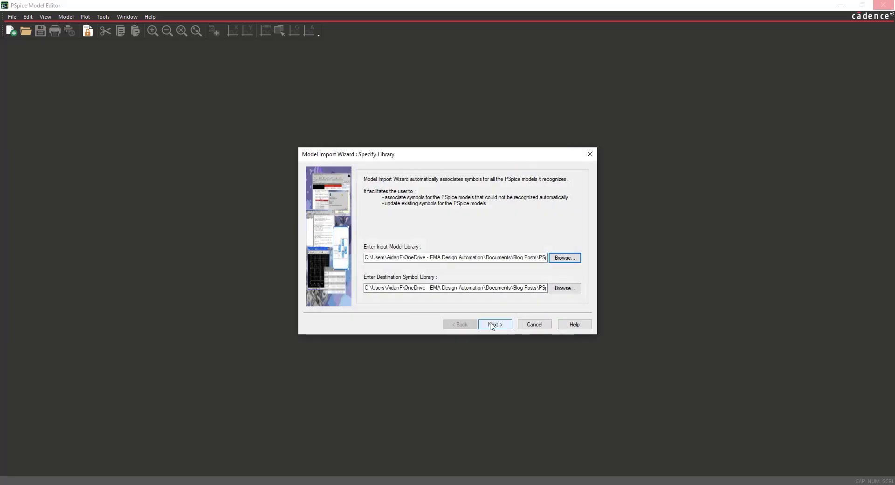
Finish the import with default rectangular symbols and close the error-free log
left_click(494, 324)
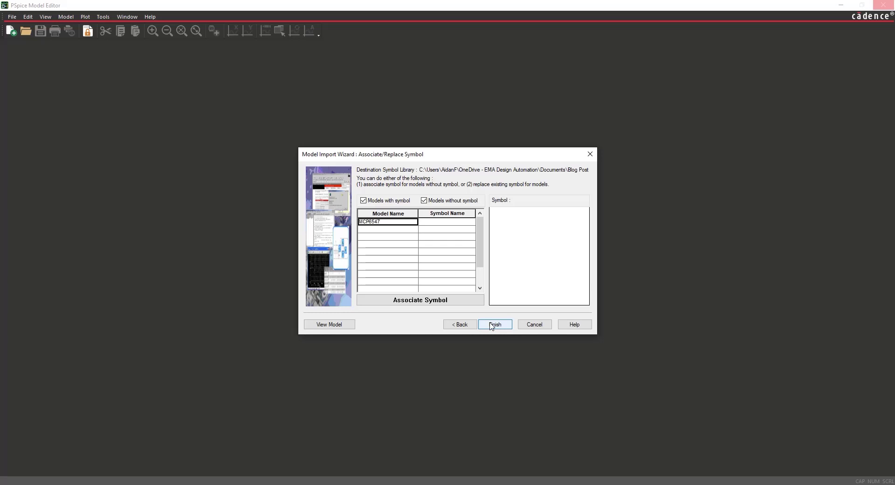
left_click(495, 324)
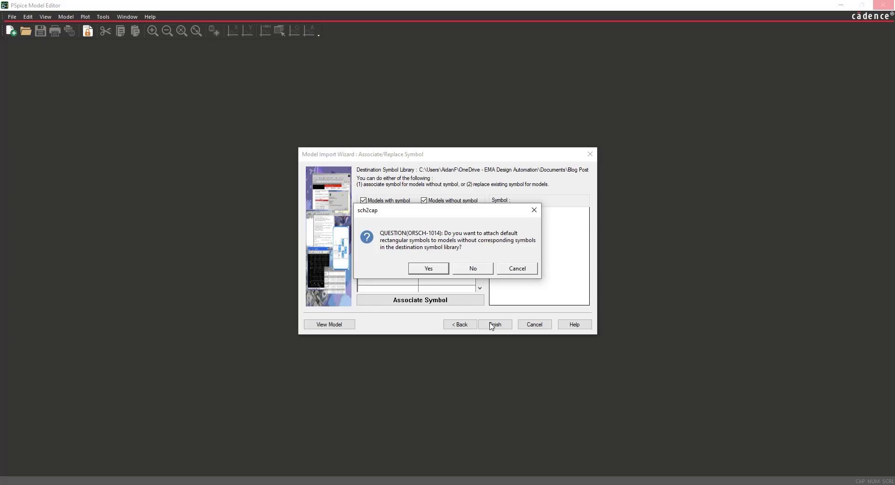
left_click(428, 269)
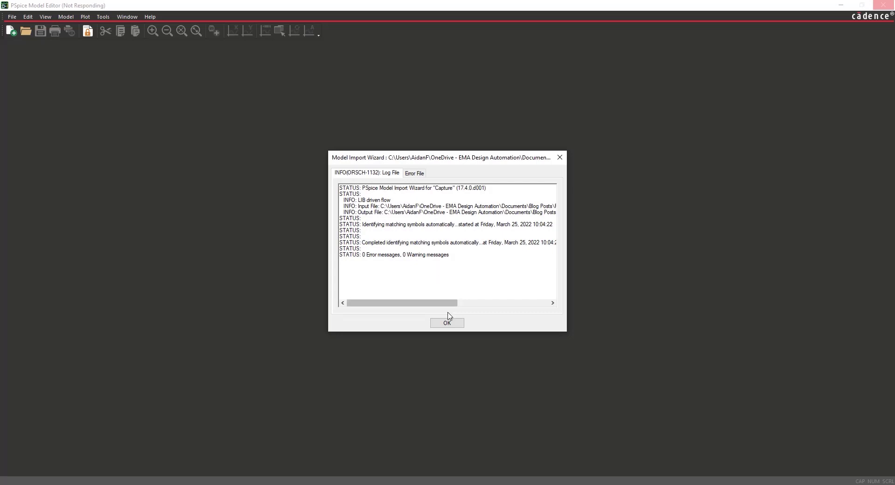
left_click(446, 322)
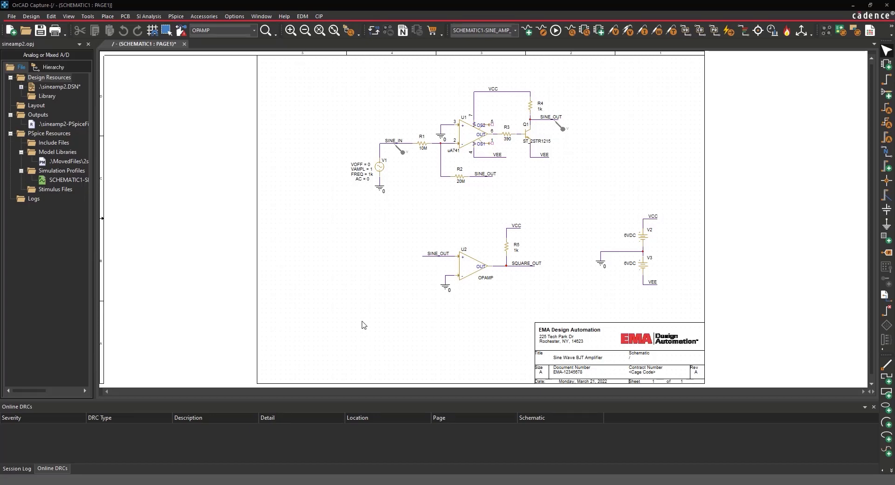
Delete op-amp U2, add the MCP6547.OLB library, and pick up the MCP6547 part
left_click(472, 267)
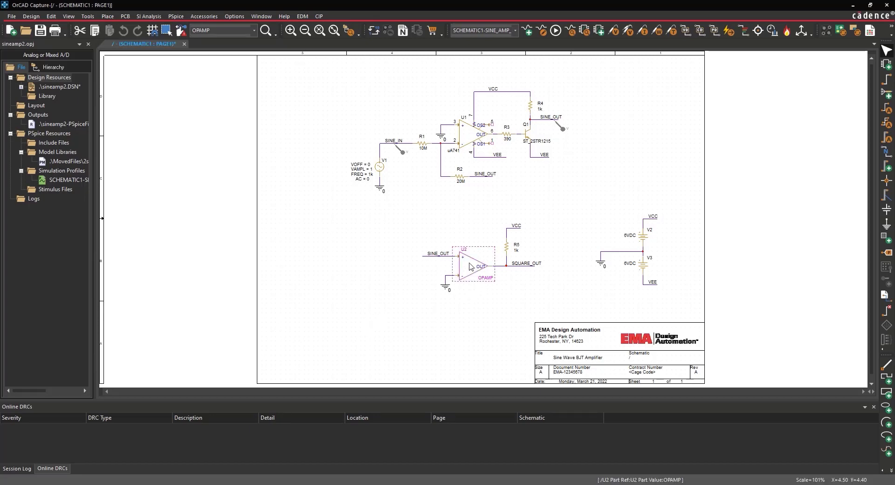
key("Delete")
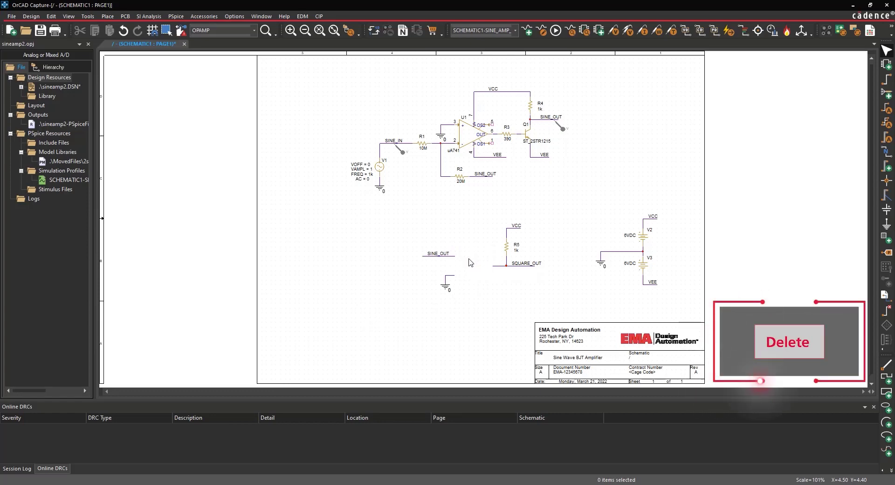
left_click(107, 16)
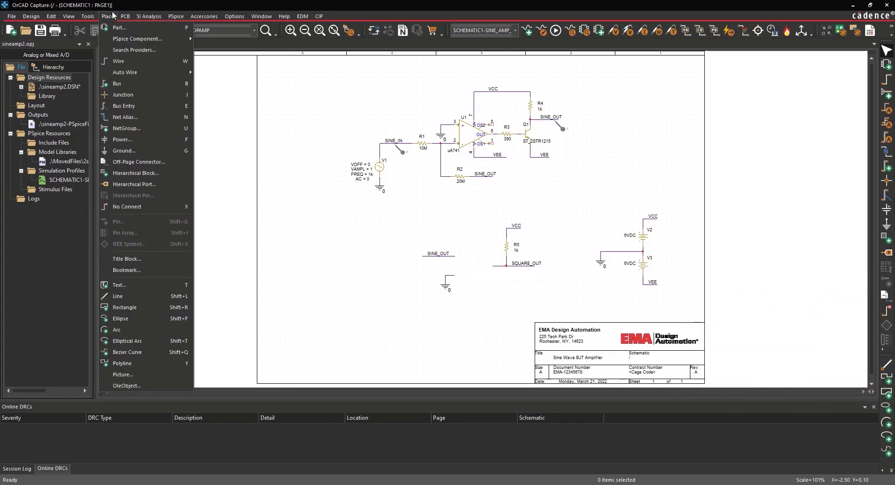
left_click(120, 28)
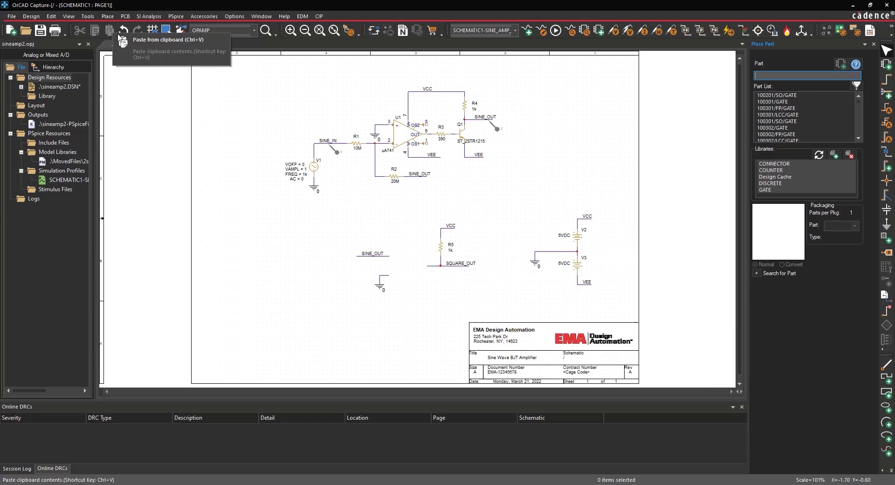
mouse_move(736, 190)
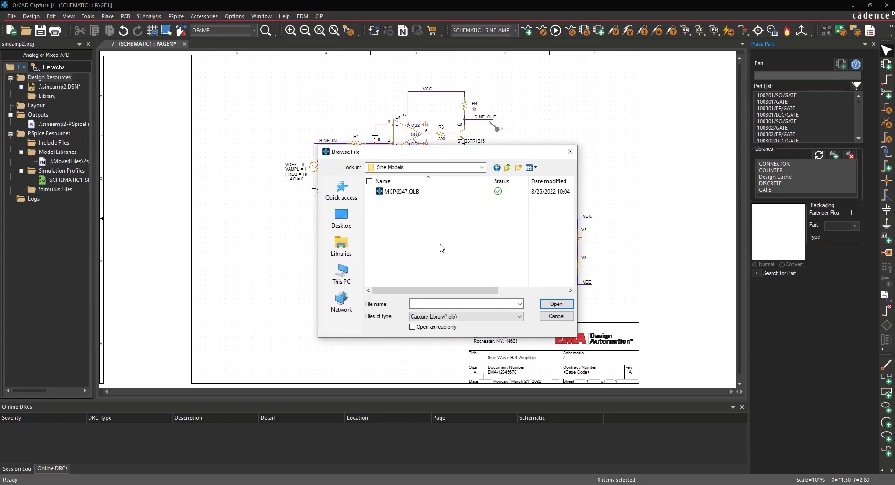
left_click(400, 191)
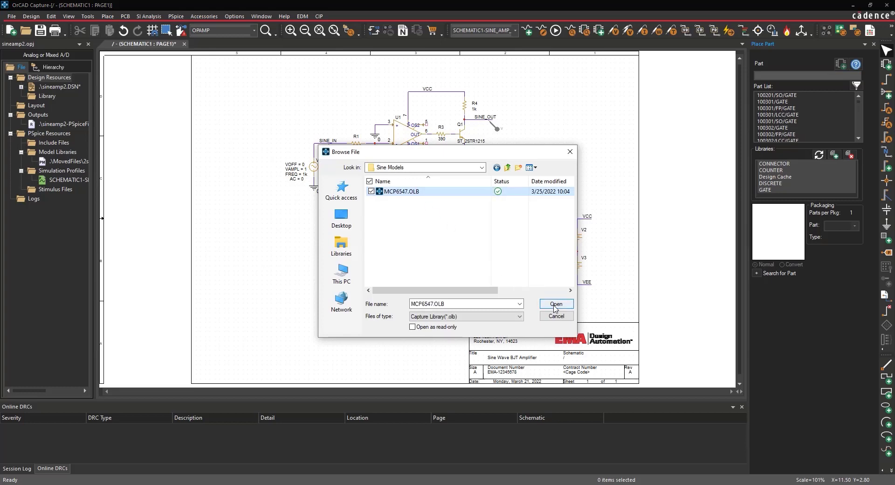
left_click(556, 304)
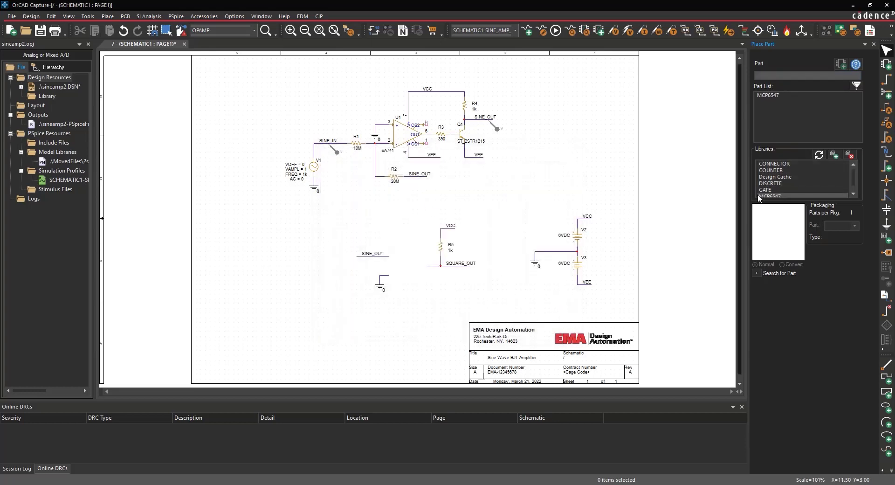
mouse_move(769, 197)
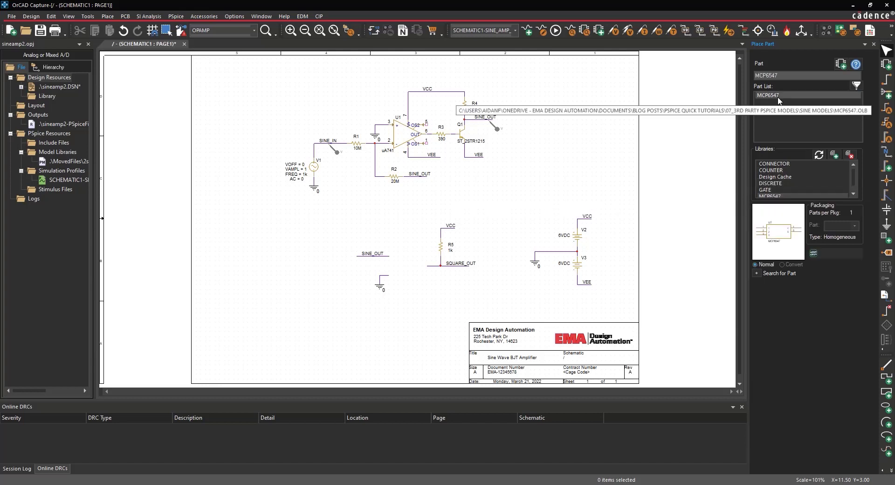
left_click(427, 285)
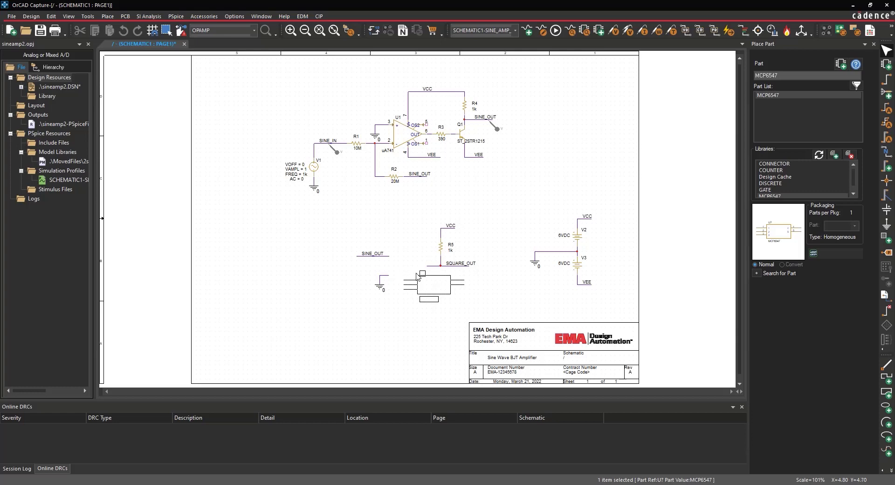
Place MCP6547 where U2 was, wired to SINE_OUT, VCC, SQUARE_OUT and ground
left_click(433, 285)
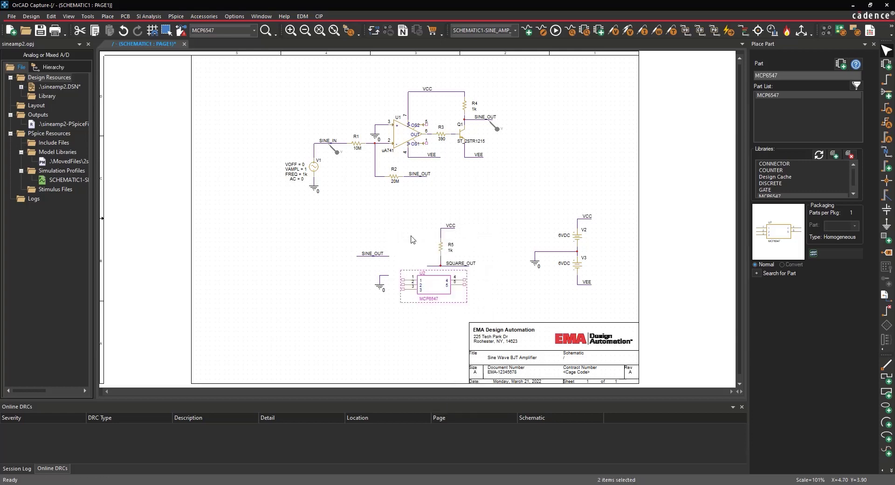
left_click(107, 16)
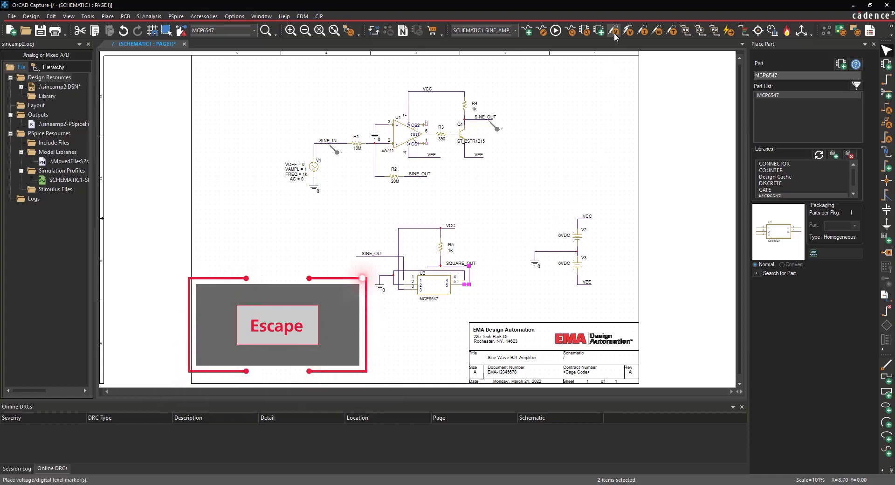
key("Escape")
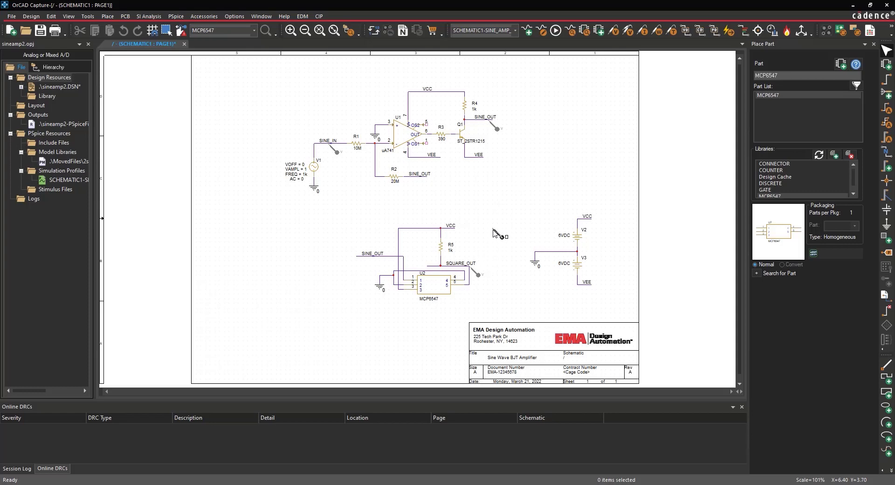
mouse_move(508, 236)
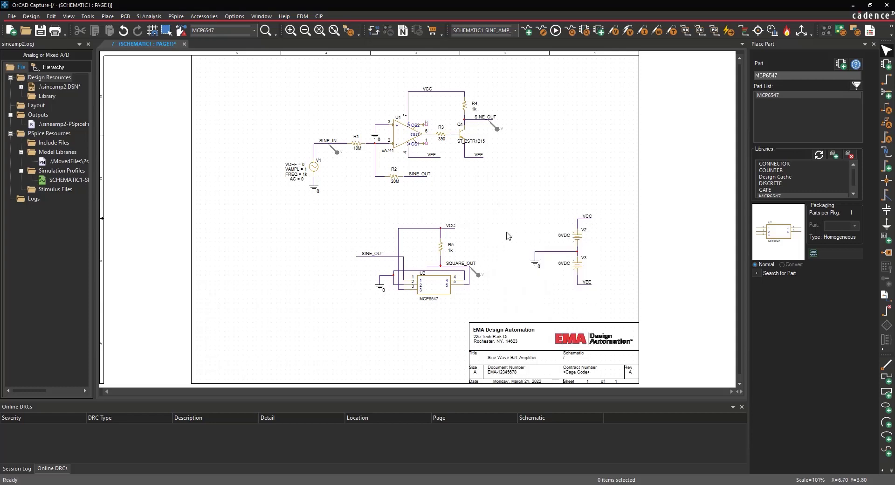
Add MCP6547.lib to the simulation profile's model libraries and run the PSpice simulation
left_click(176, 15)
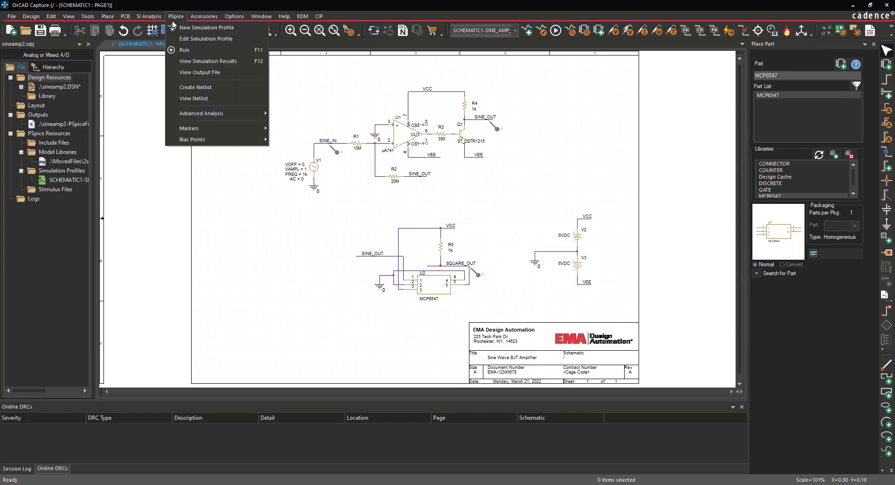
left_click(206, 39)
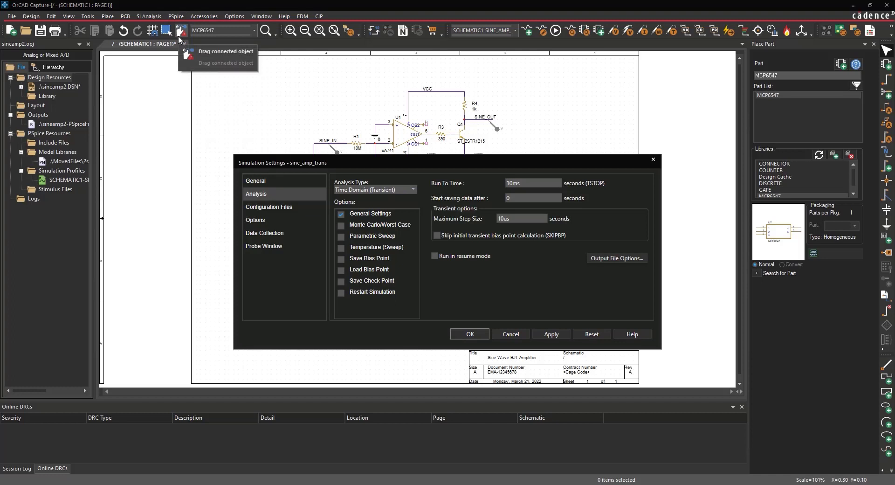
left_click(268, 207)
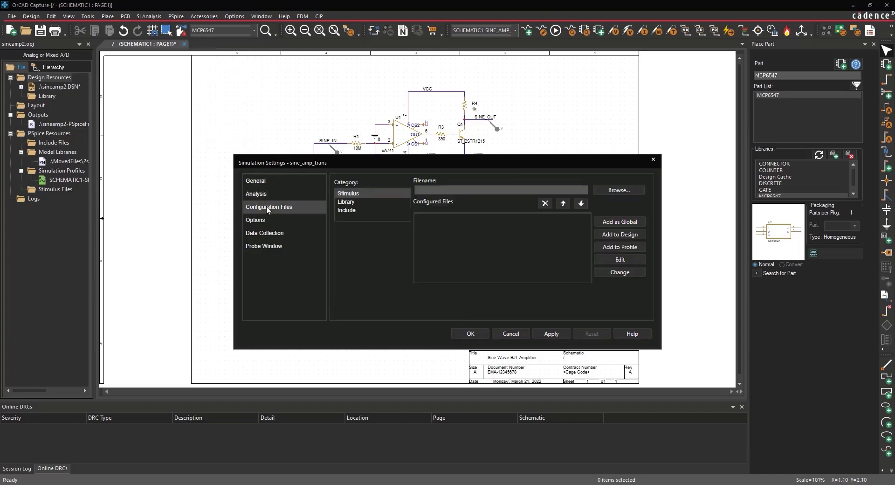
left_click(346, 202)
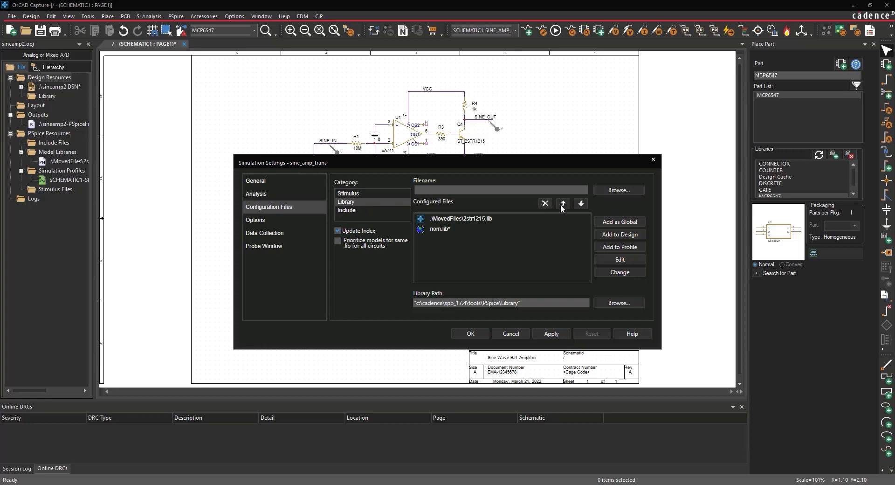
left_click(619, 190)
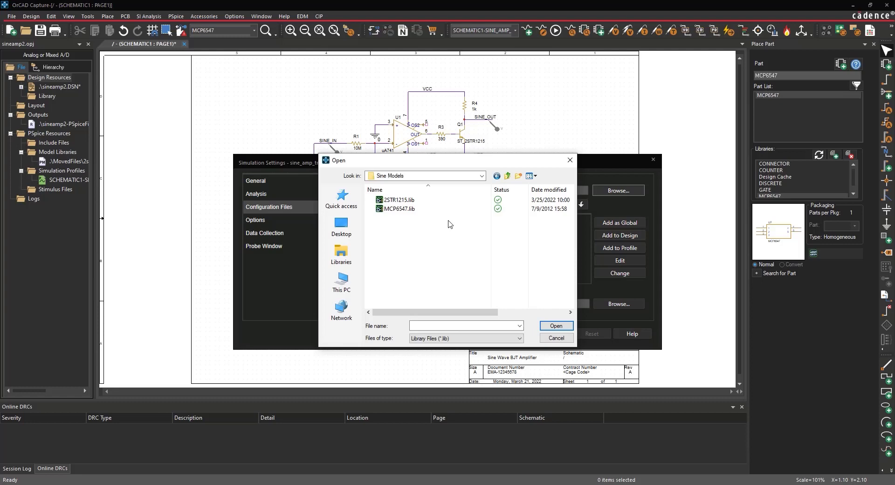
mouse_move(427, 217)
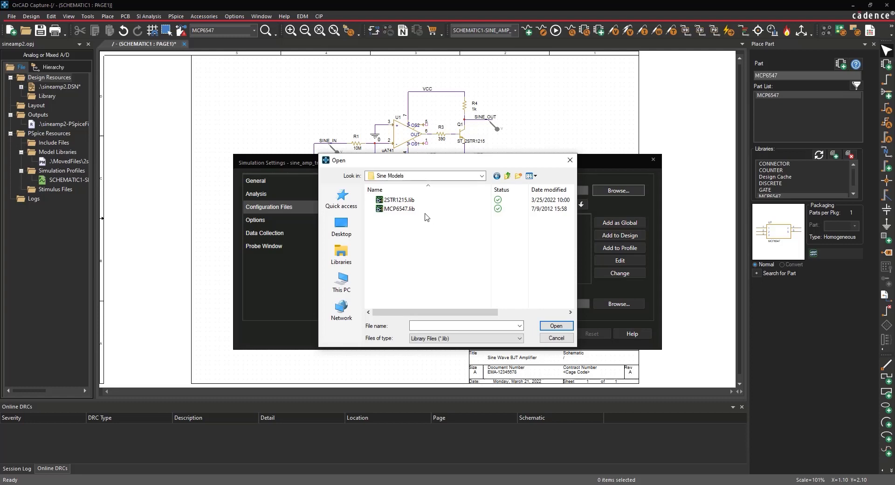
left_click(556, 326)
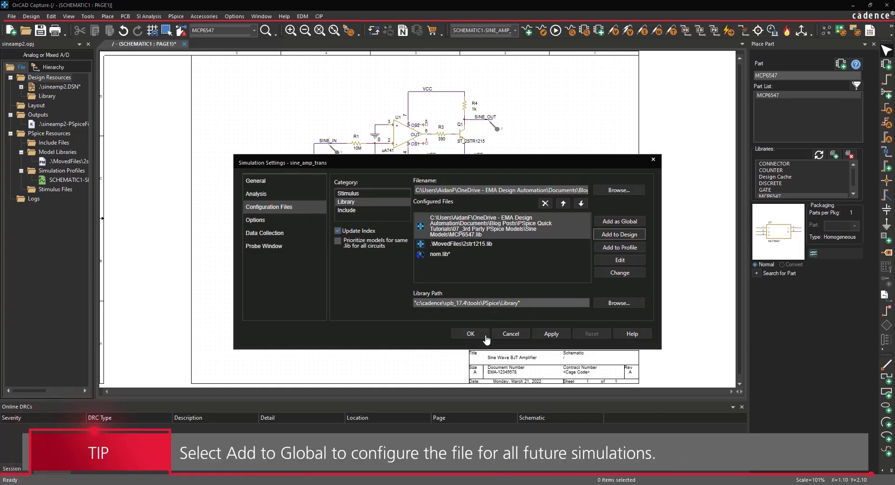
left_click(470, 333)
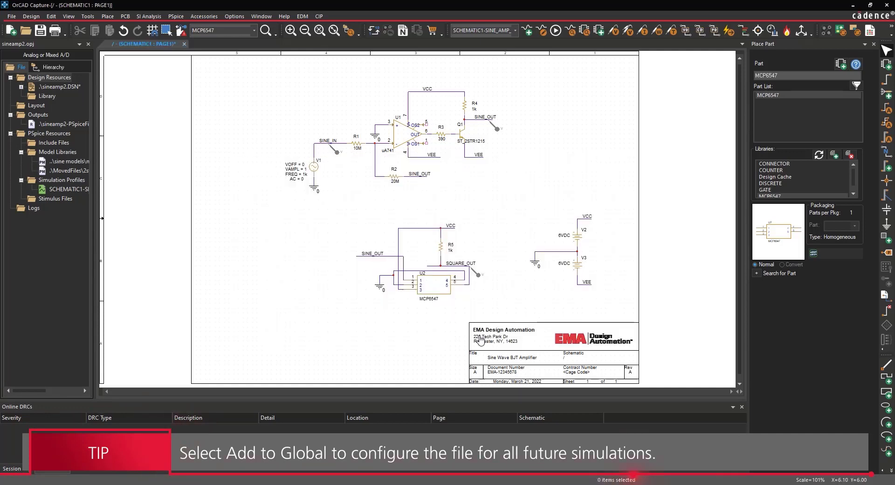
left_click(175, 16)
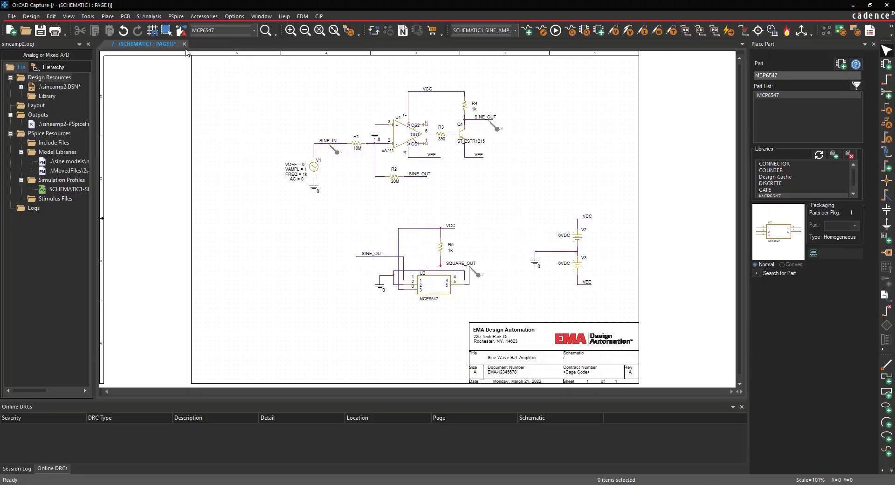
left_click(555, 31)
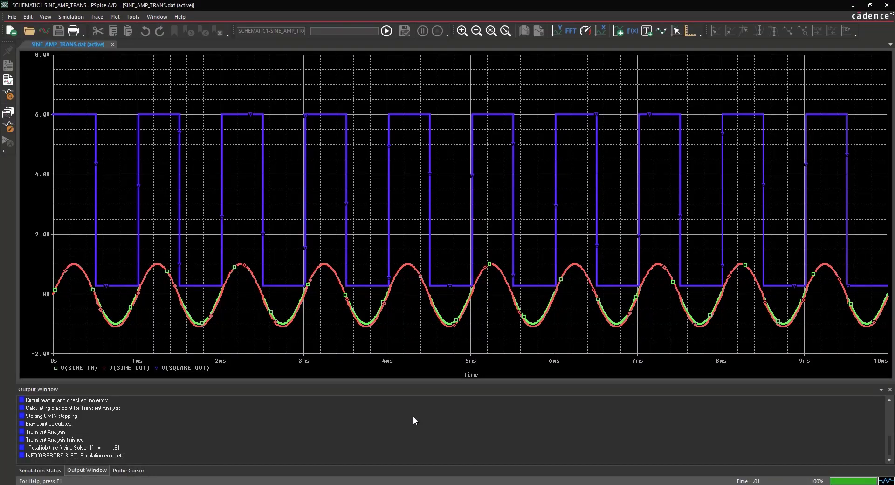